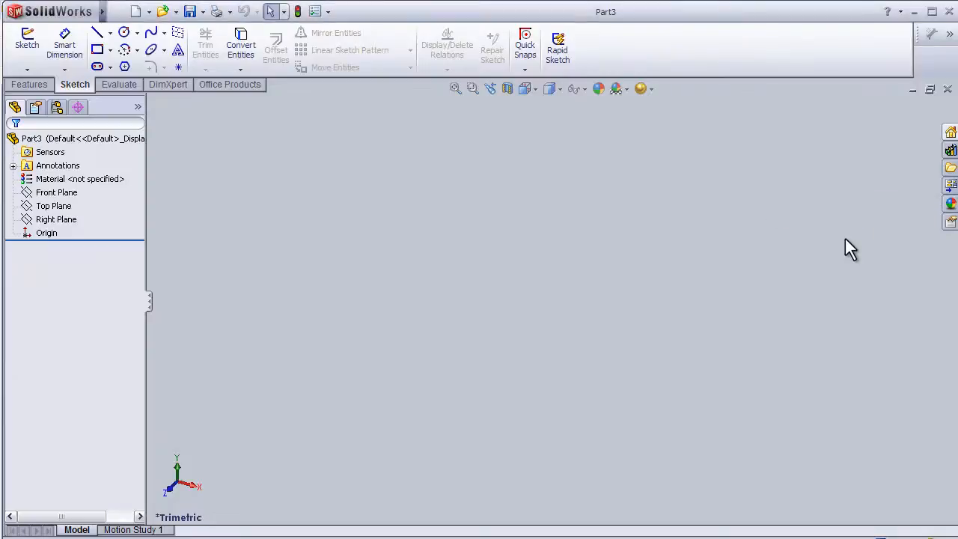
pyautogui.moveTo(703, 222)
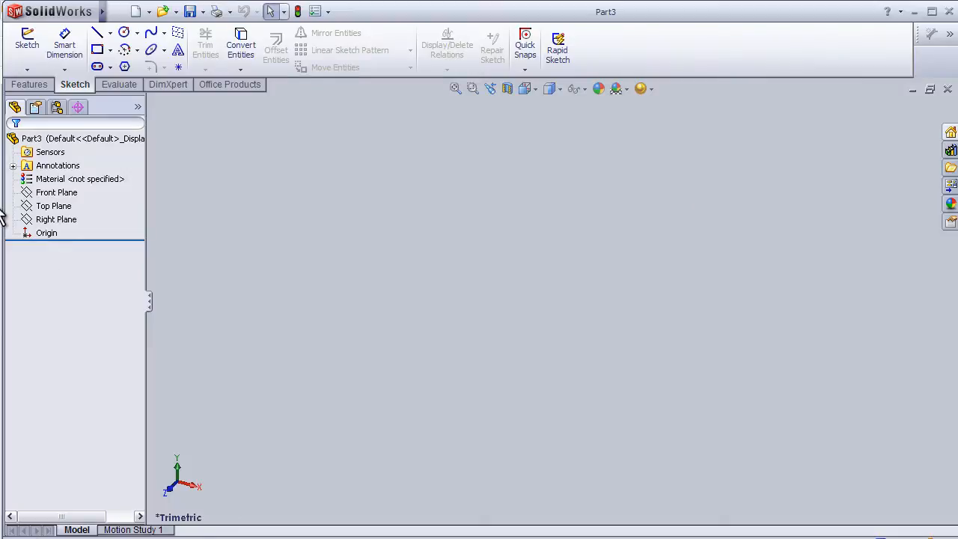
# Step: Select the Front Plane as the sketch plane
pyautogui.click(56, 192)
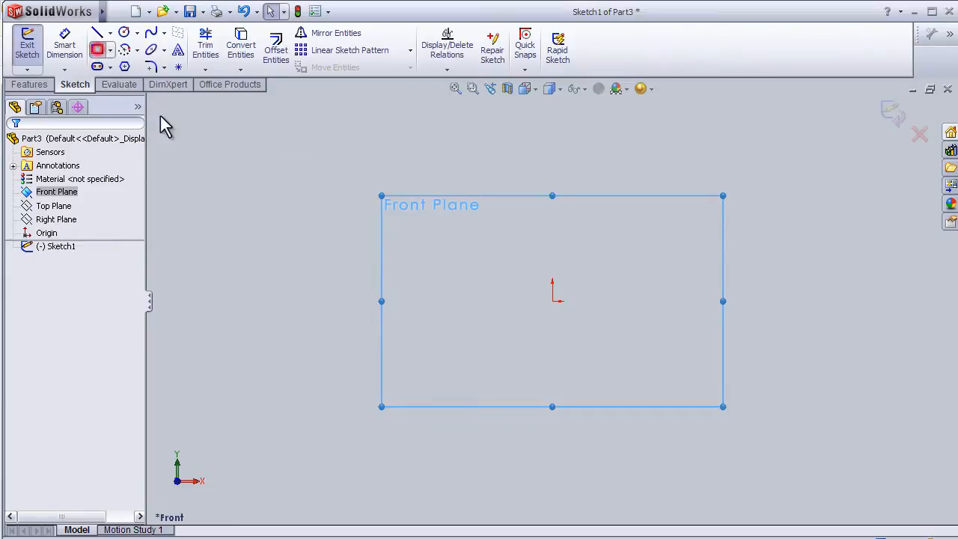
# Step: Draw a corner rectangle and make its left and top sides equal to form a square
pyautogui.click(98, 48)
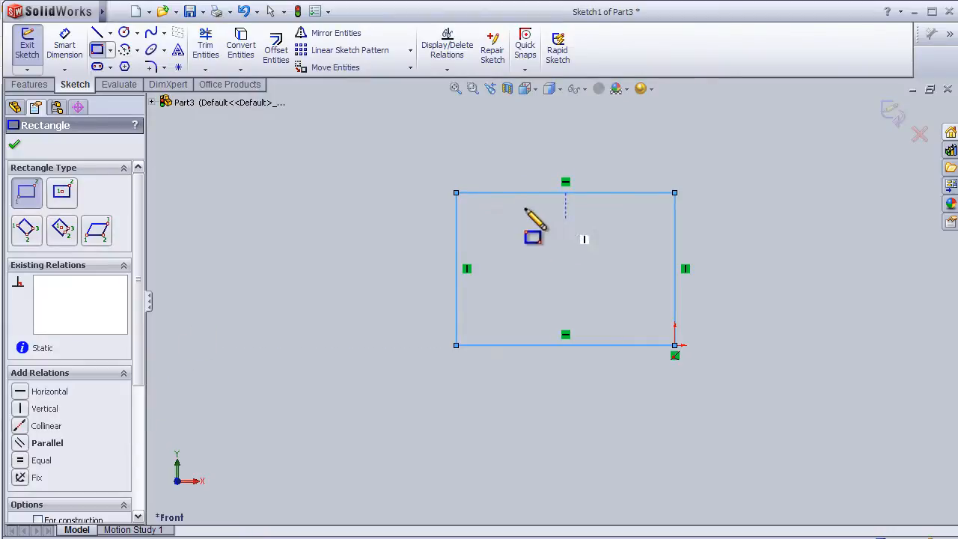
pyautogui.click(13, 144)
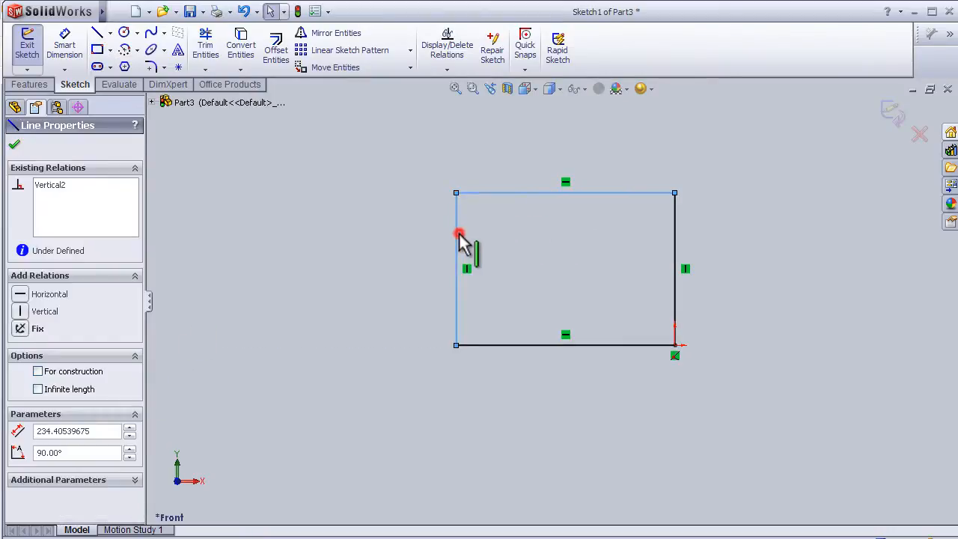
pyautogui.click(458, 234)
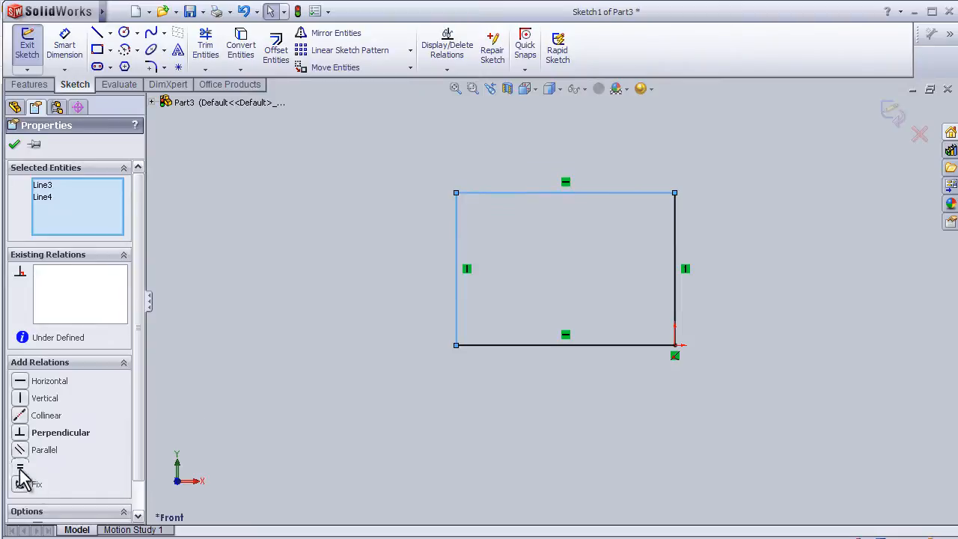
pyautogui.click(14, 144)
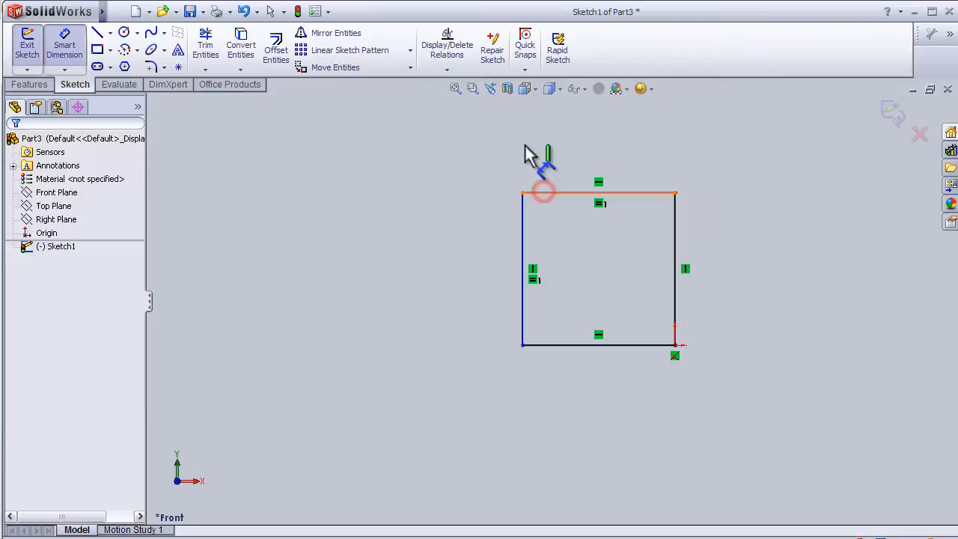
# Step: Dimension the square's top side at 400 mm with Smart Dimension
pyautogui.click(598, 193)
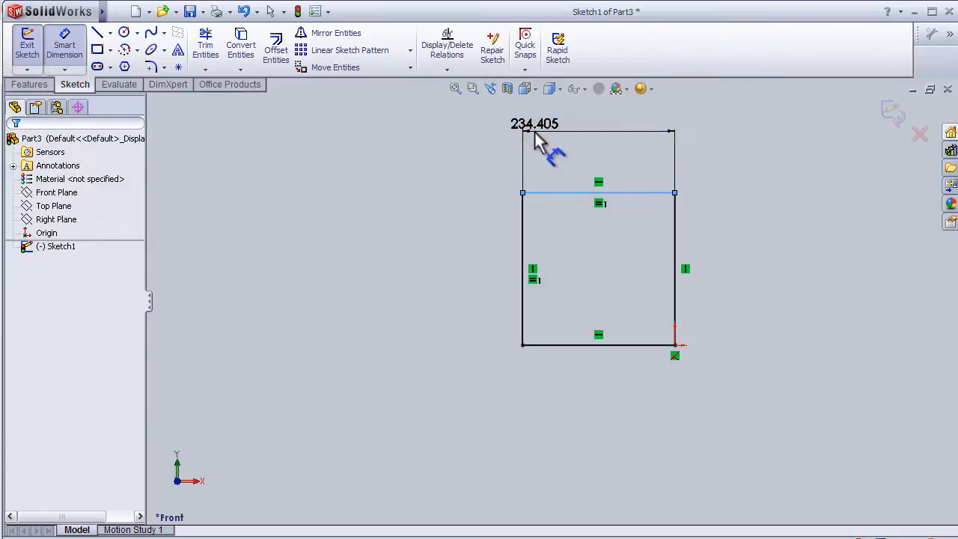
pyautogui.click(534, 123)
pyautogui.write('400')
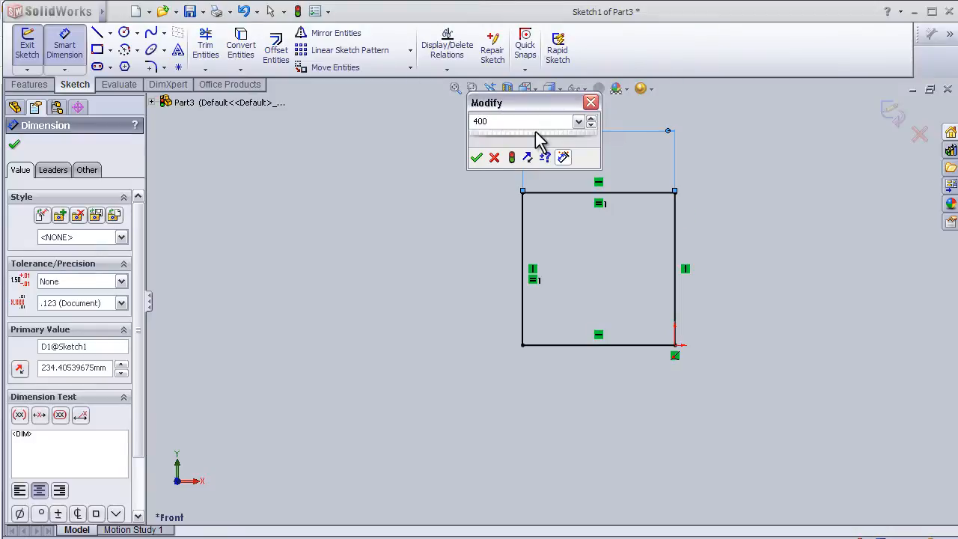
pyautogui.click(476, 157)
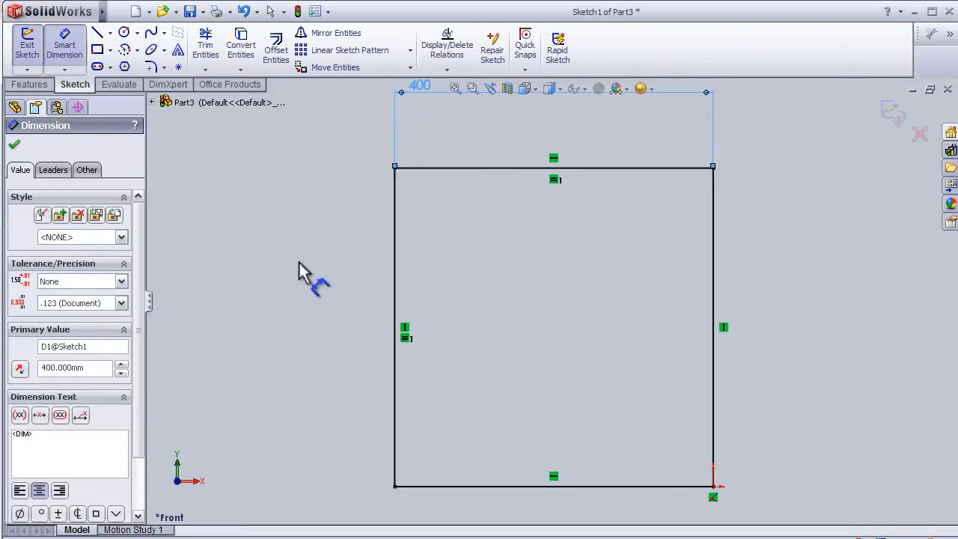
pyautogui.click(122, 33)
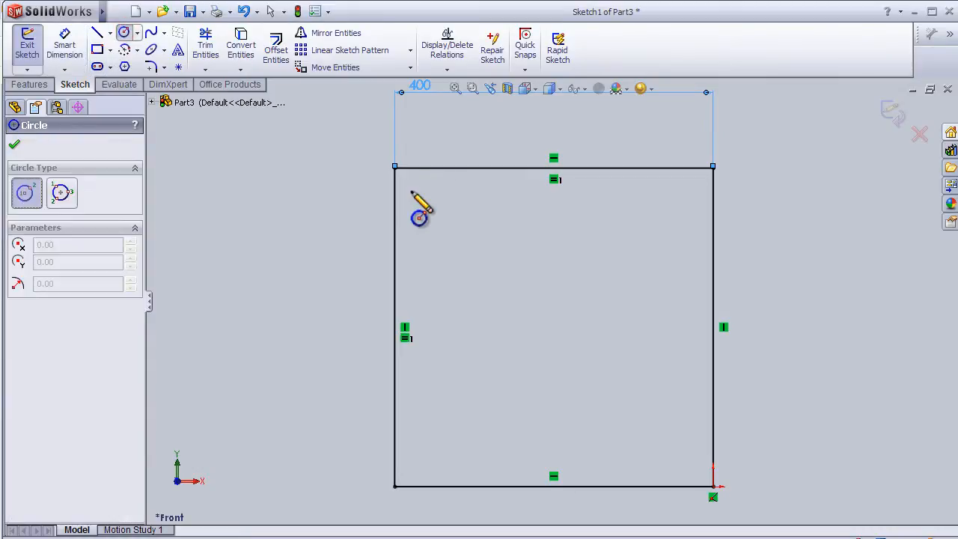
pyautogui.moveTo(461, 270)
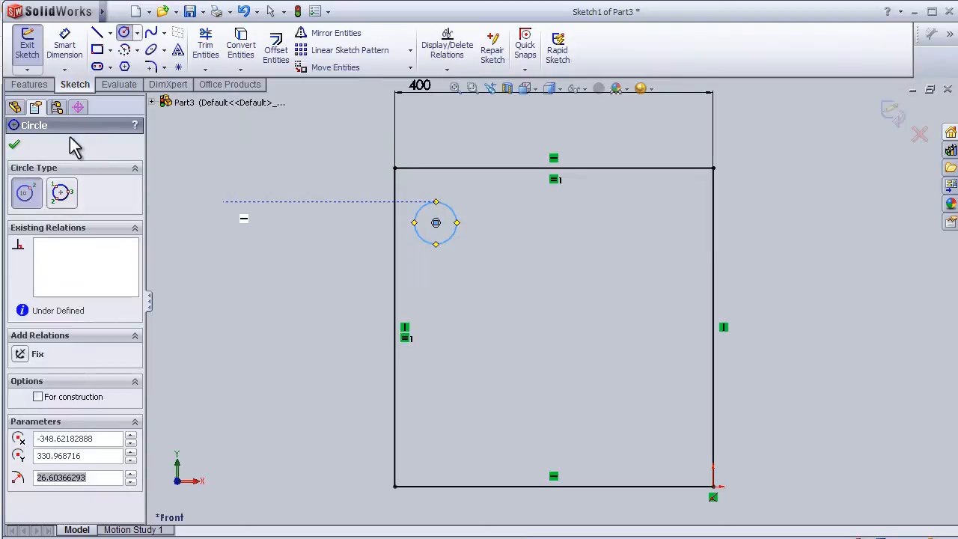
# Step: Place a small circle inside the square near its top-left corner
pyautogui.click(14, 144)
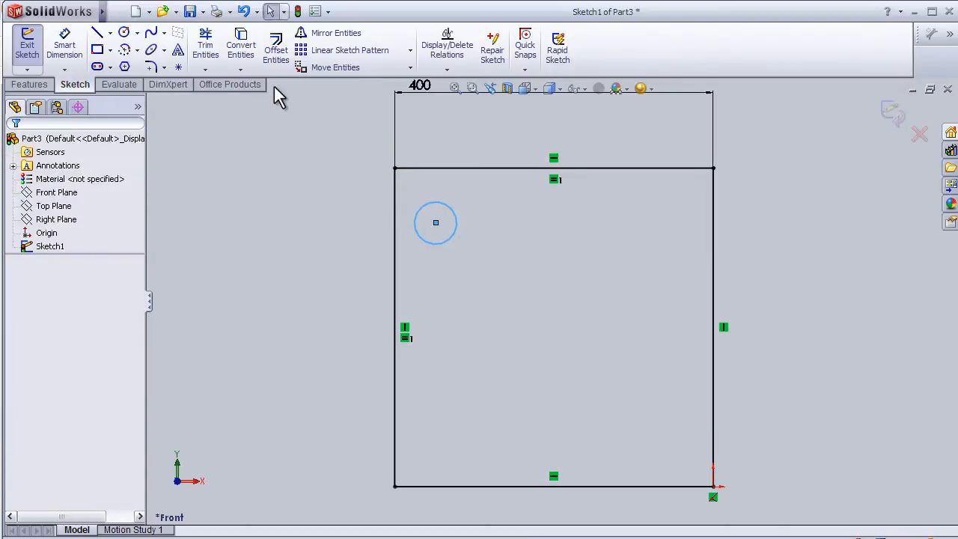
pyautogui.click(410, 51)
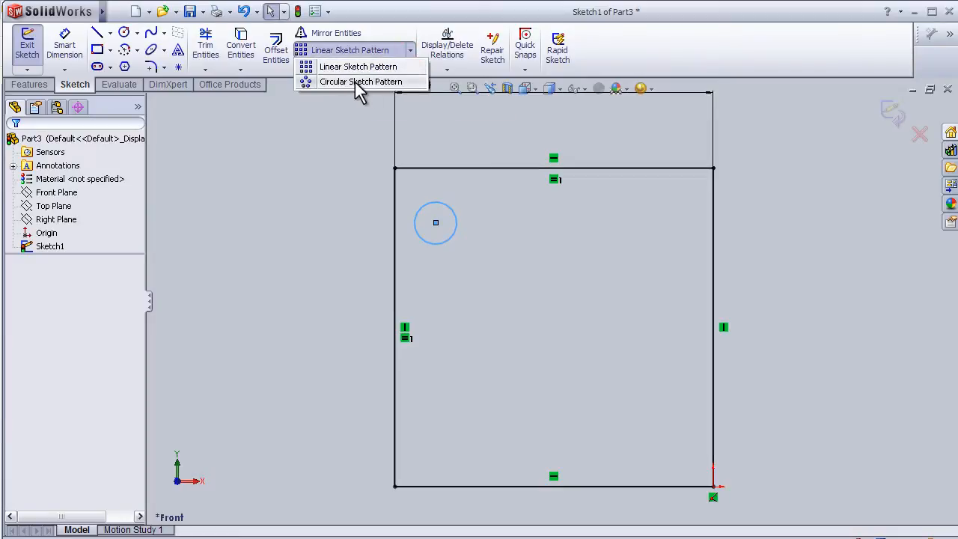
# Step: Start a Circular Sketch Pattern of the circle and return its centre X to 0 mm
pyautogui.click(360, 80)
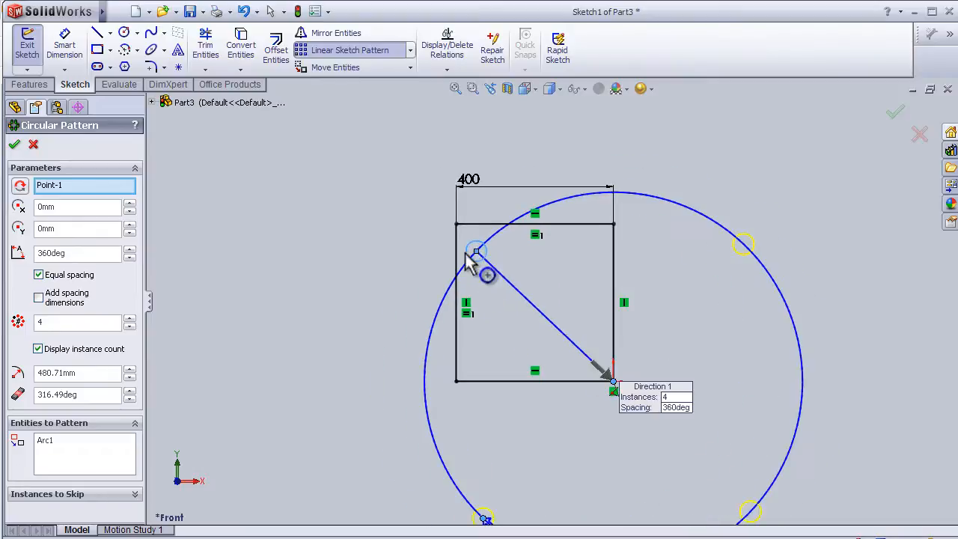
pyautogui.moveTo(645, 351)
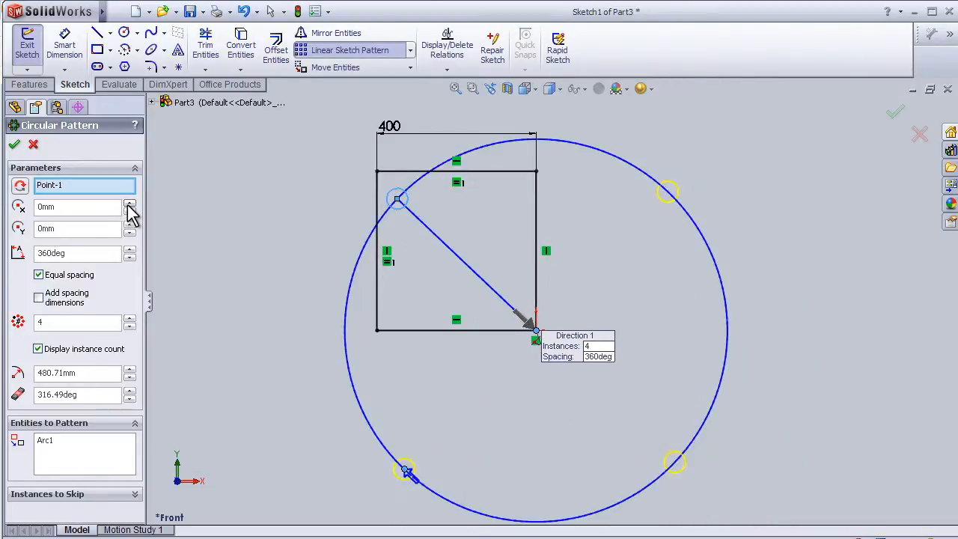
pyautogui.click(129, 204)
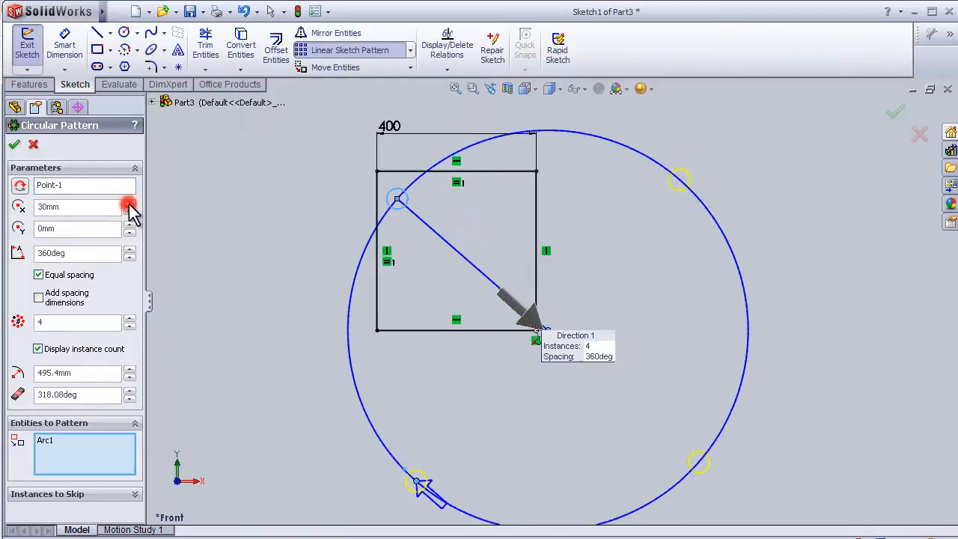
pyautogui.click(128, 203)
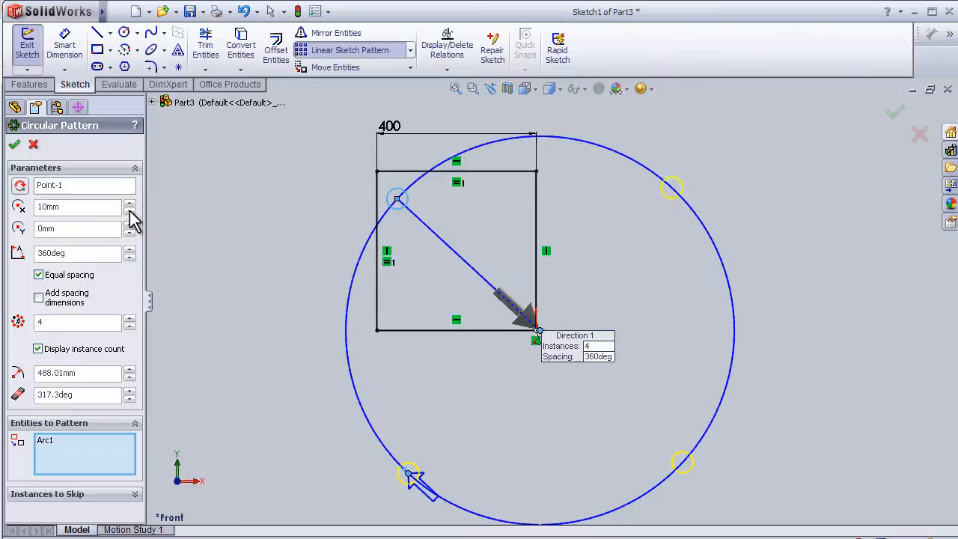
pyautogui.click(128, 203)
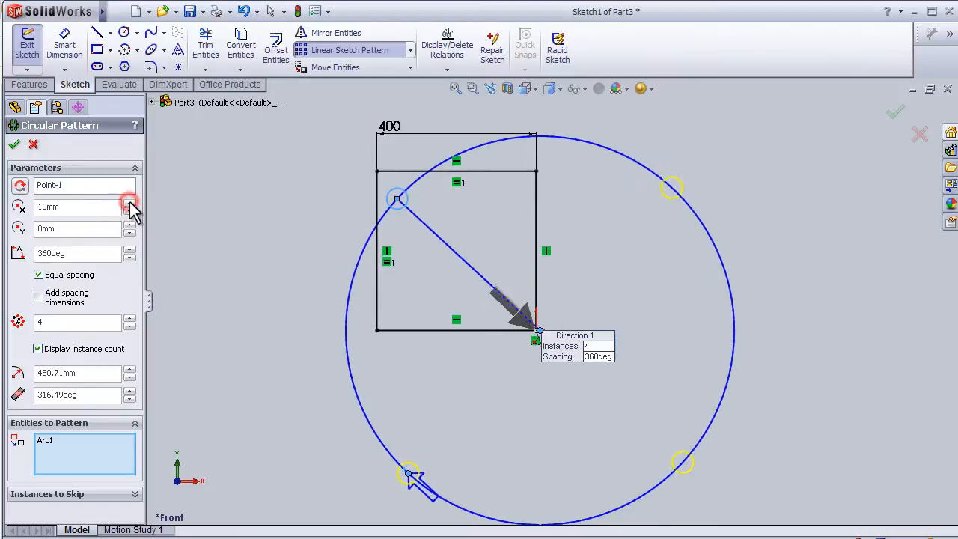
pyautogui.click(129, 224)
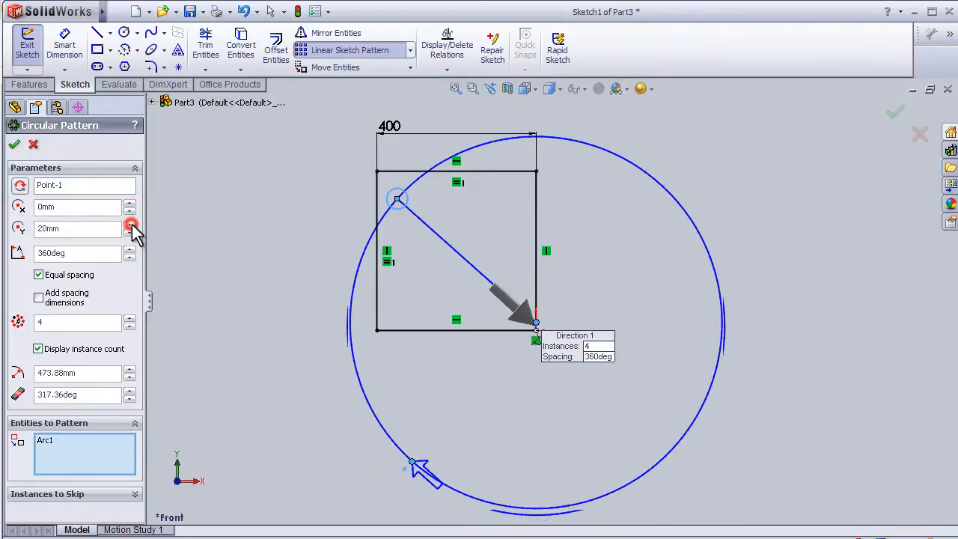
# Step: Return the pattern centre Y to 0 mm and reduce the total angle, previewing four copies
pyautogui.click(130, 225)
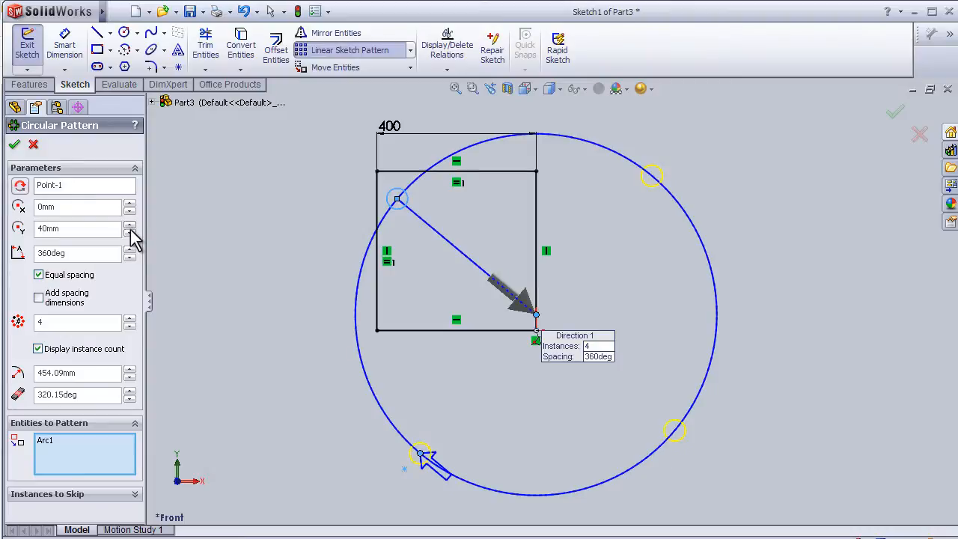
pyautogui.click(132, 232)
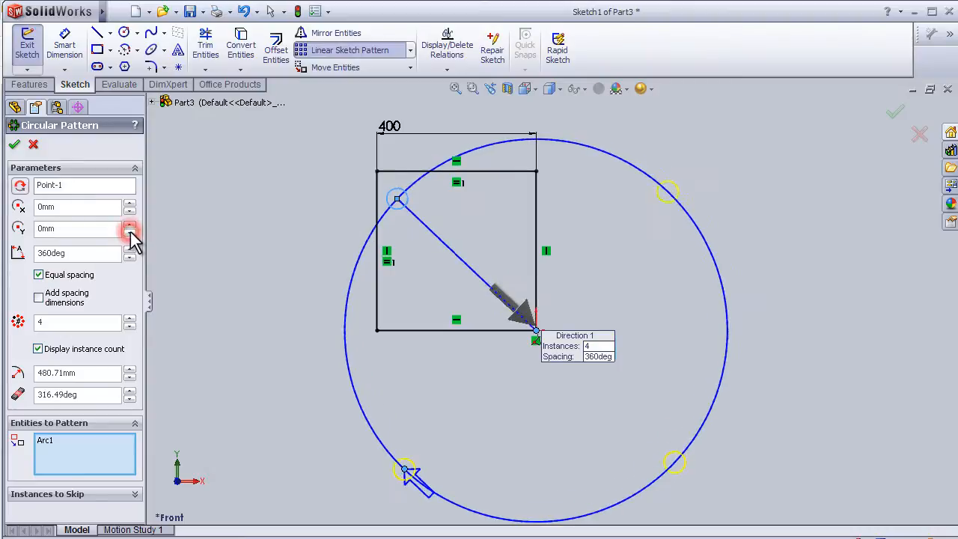
pyautogui.click(129, 248)
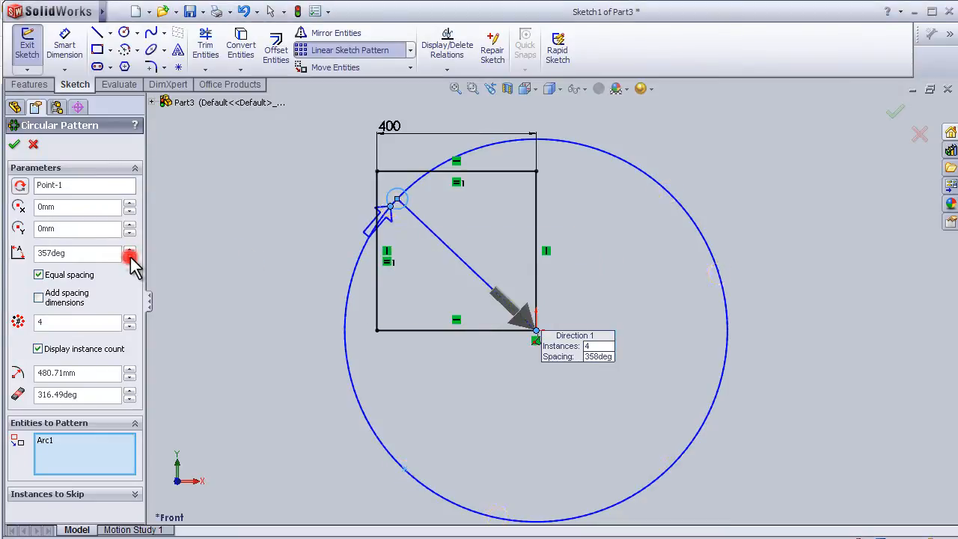
pyautogui.click(130, 257)
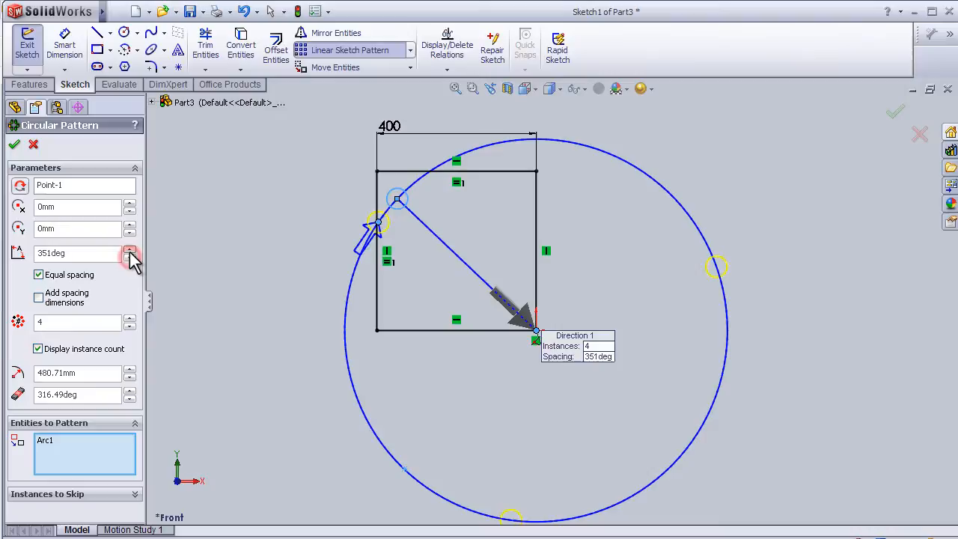
pyautogui.click(129, 248)
pyautogui.write('90')
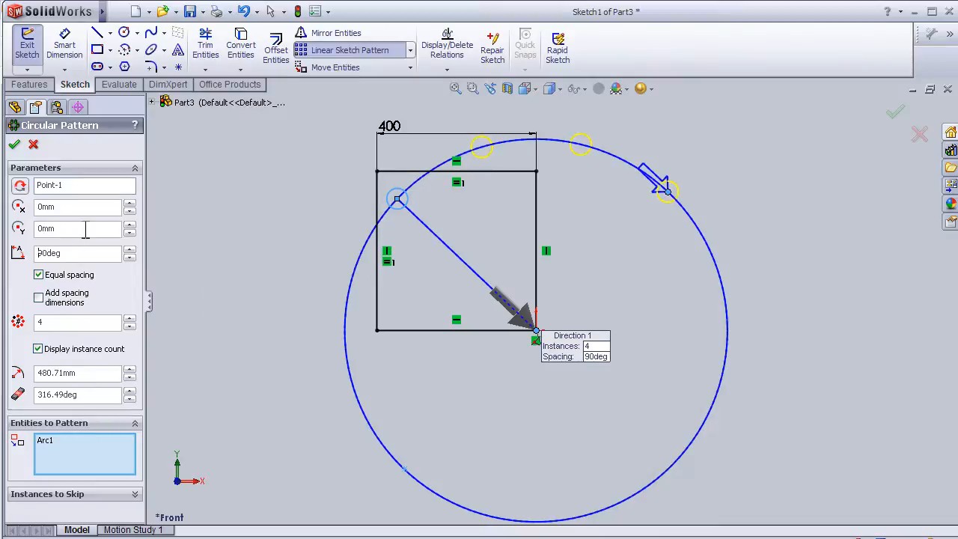
pyautogui.moveTo(485, 185)
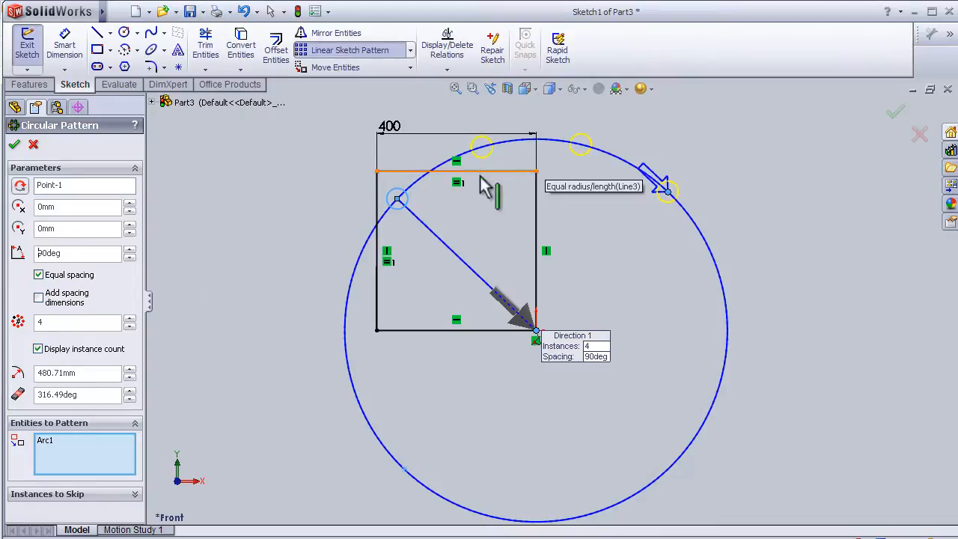
pyautogui.moveTo(177, 296)
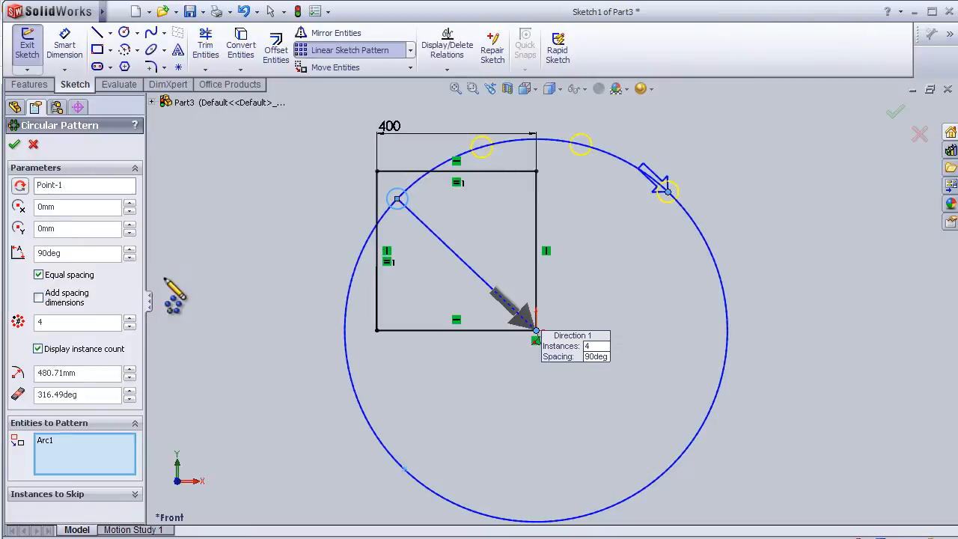
pyautogui.moveTo(105, 310)
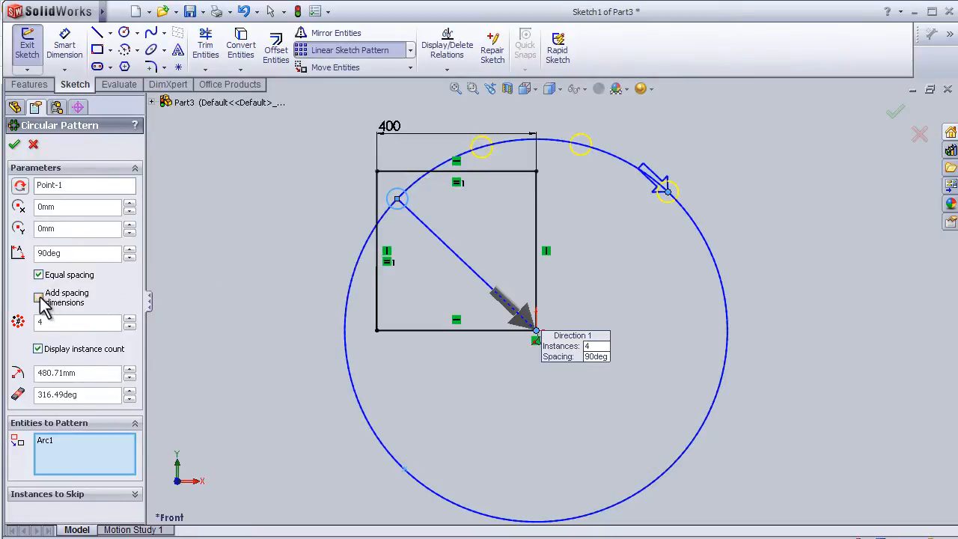
pyautogui.click(39, 275)
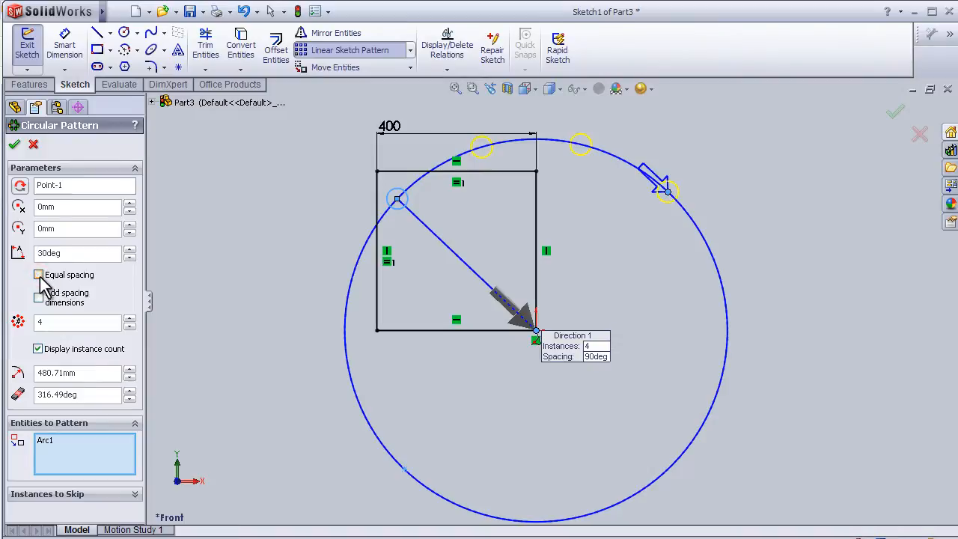
pyautogui.click(39, 276)
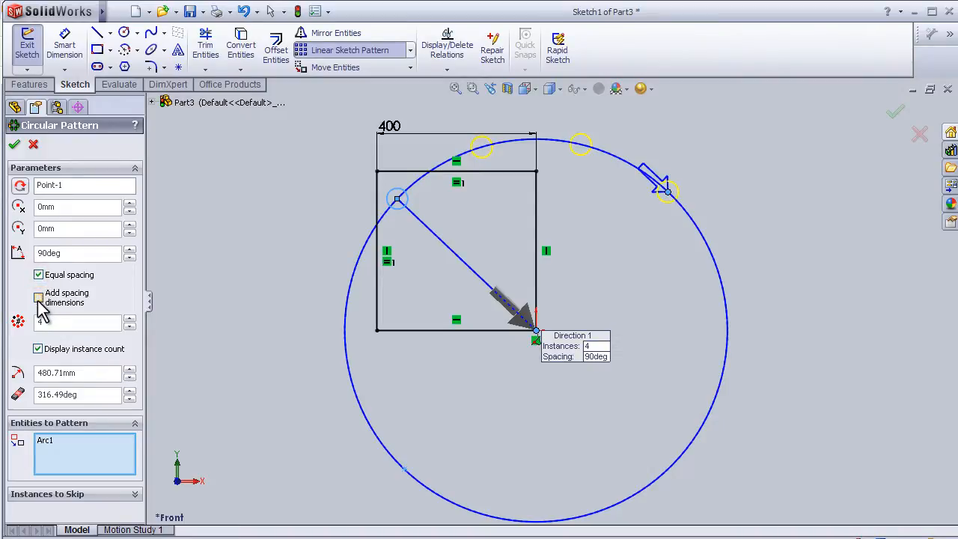
pyautogui.click(39, 296)
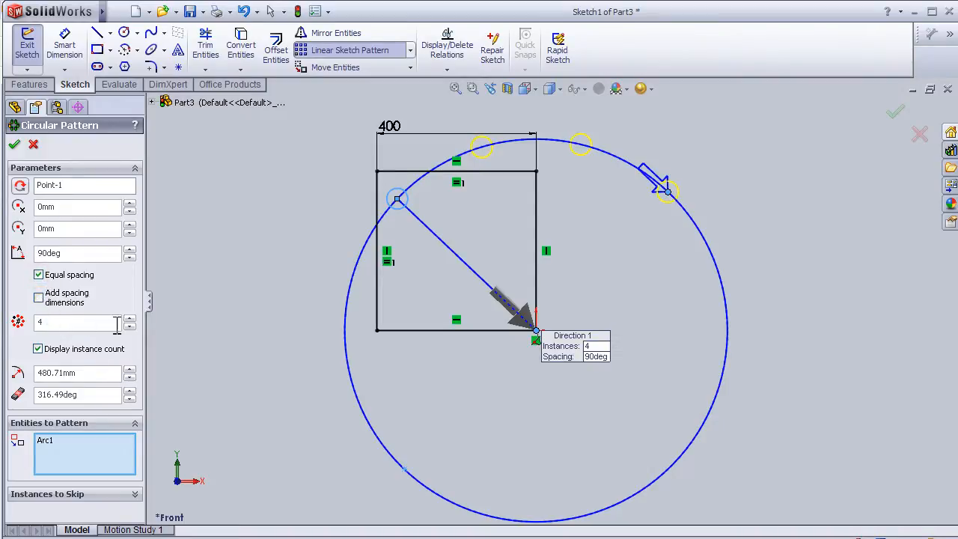
pyautogui.click(129, 317)
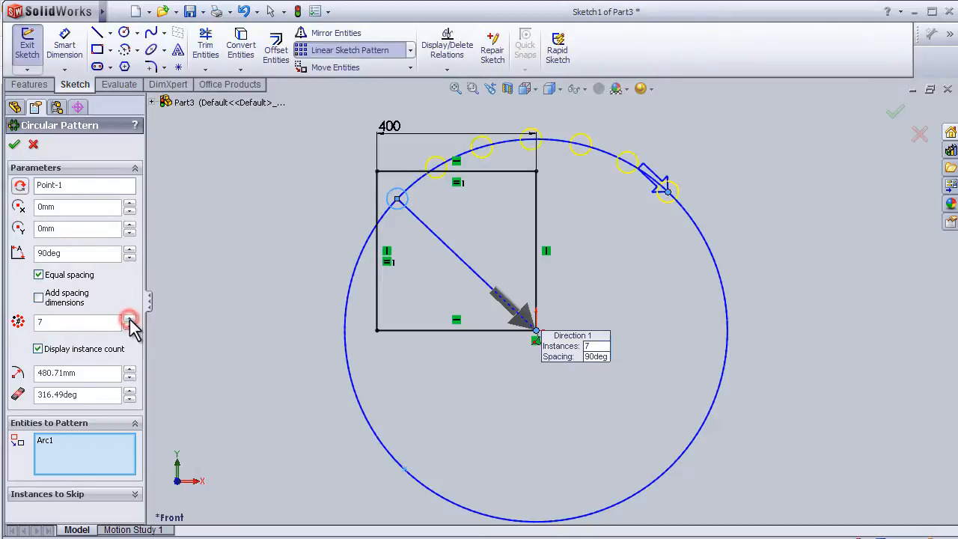
pyautogui.click(128, 318)
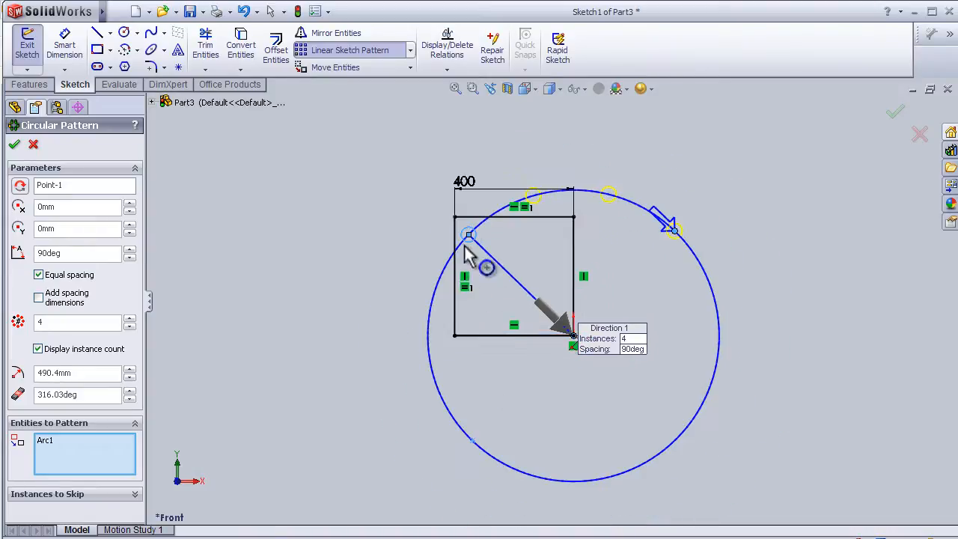
pyautogui.moveTo(572, 512)
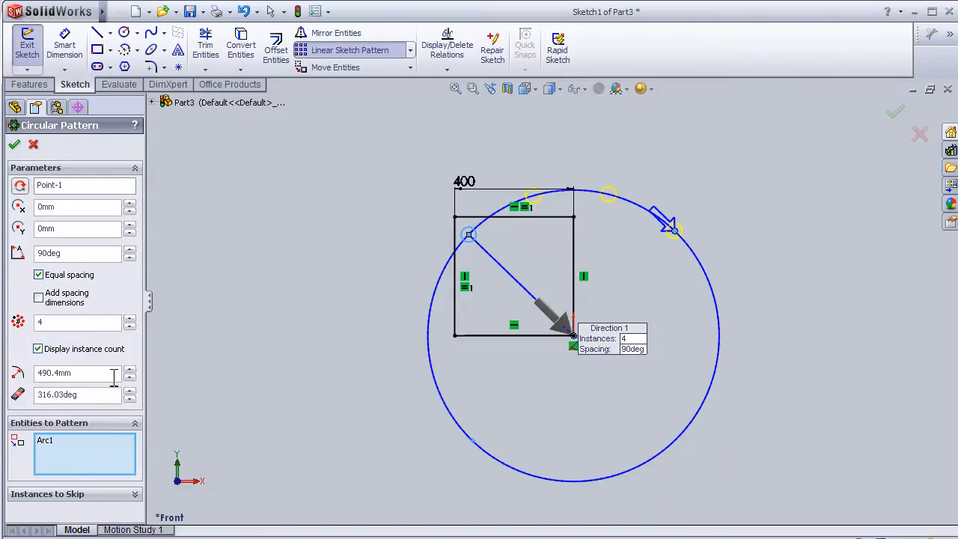
# Step: Lower the circular pattern's radius to 210.4 mm
pyautogui.click(129, 378)
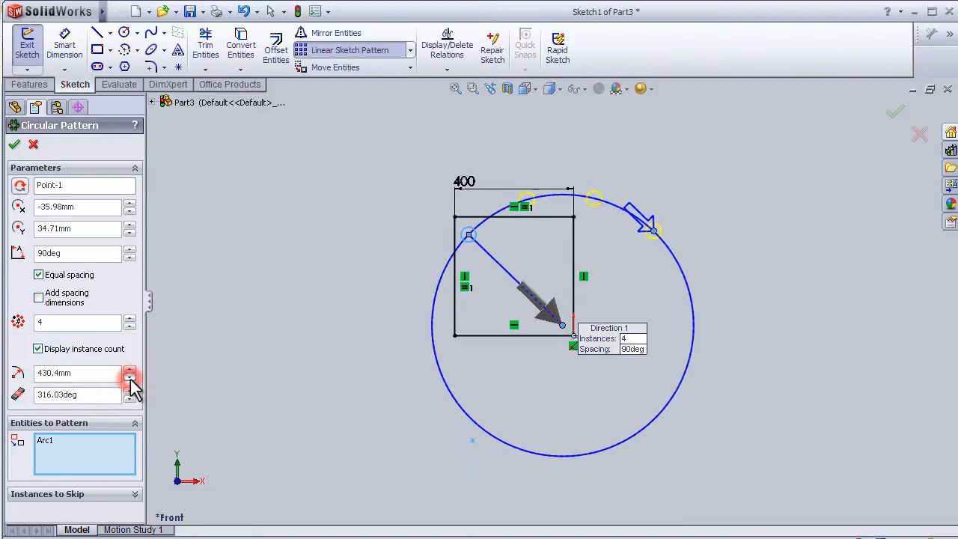
pyautogui.click(128, 377)
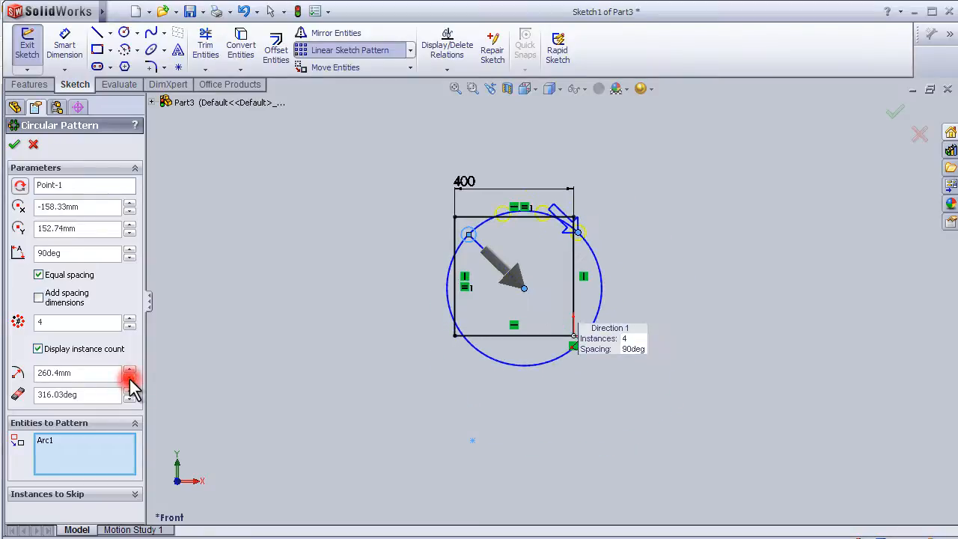
pyautogui.click(129, 377)
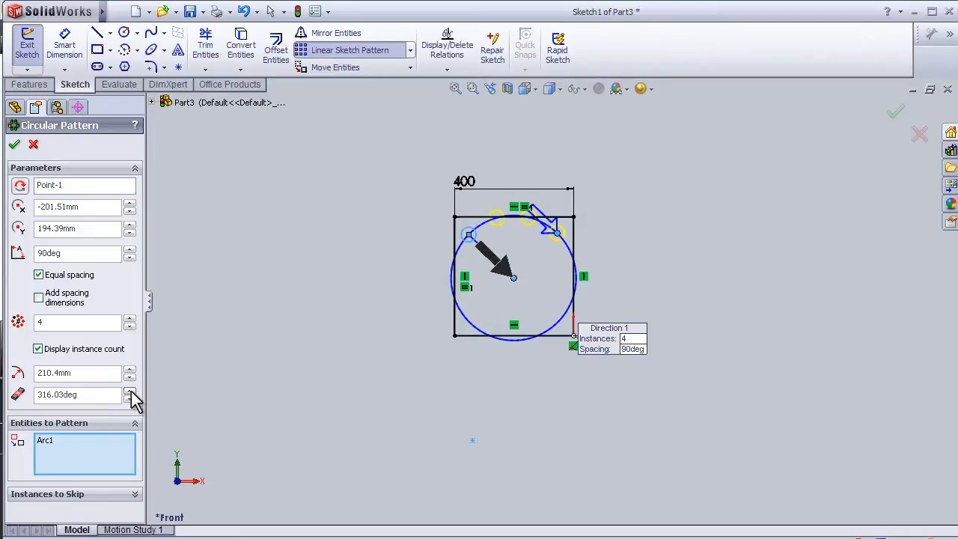
# Step: Adjust the arc angle to about 293° and raise the instance count by two copies
pyautogui.click(129, 392)
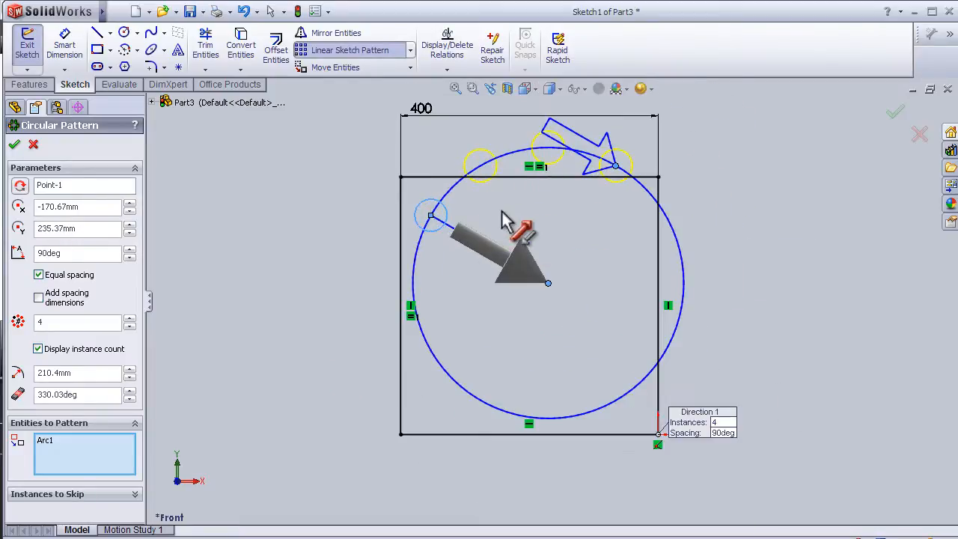
pyautogui.click(130, 398)
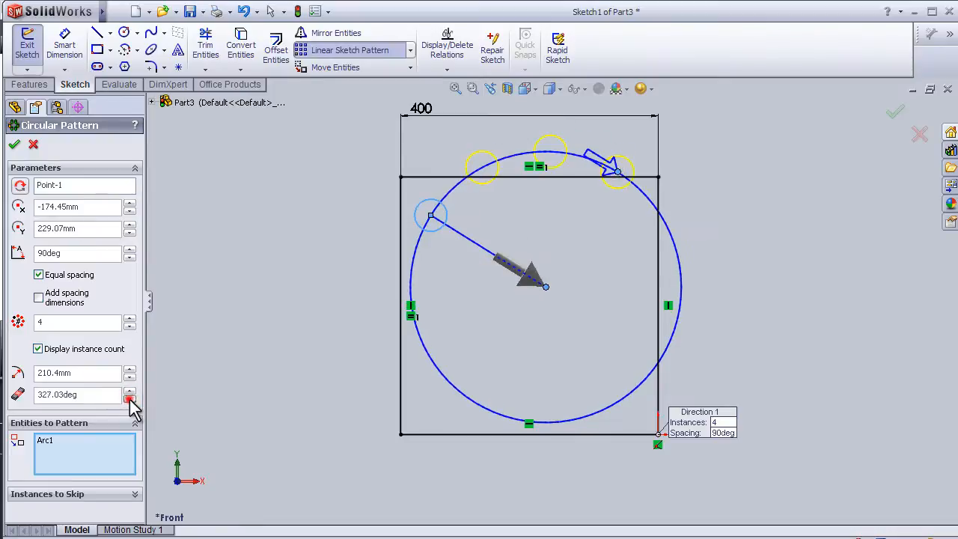
pyautogui.click(128, 398)
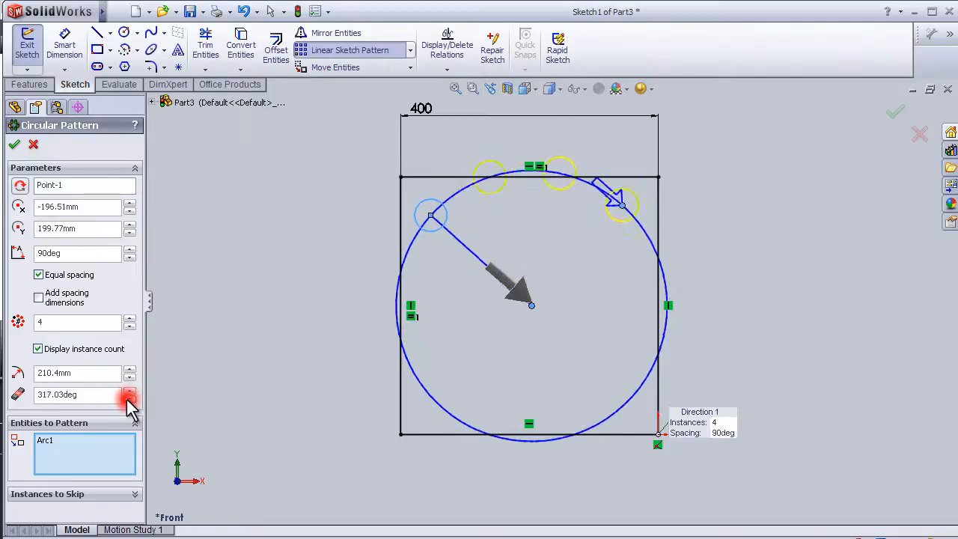
pyautogui.click(129, 398)
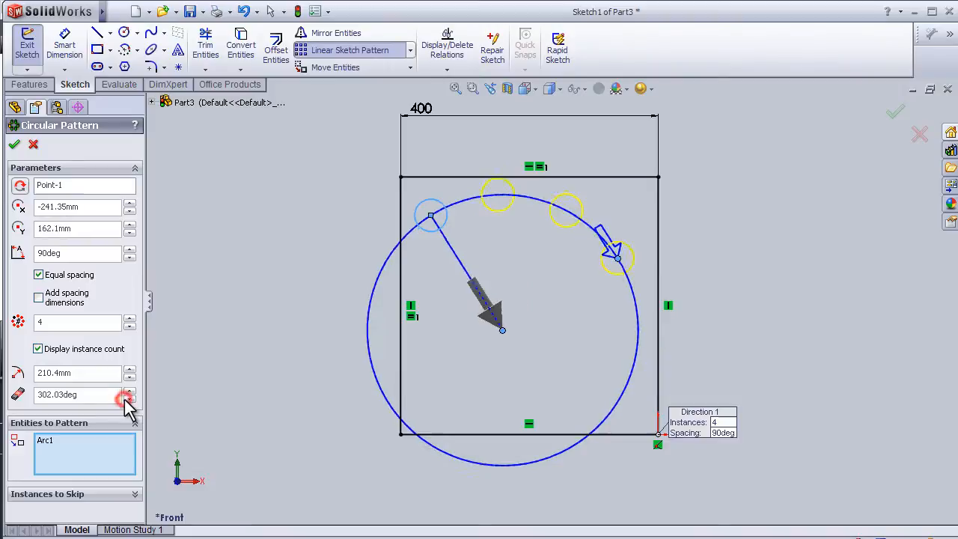
pyautogui.click(129, 399)
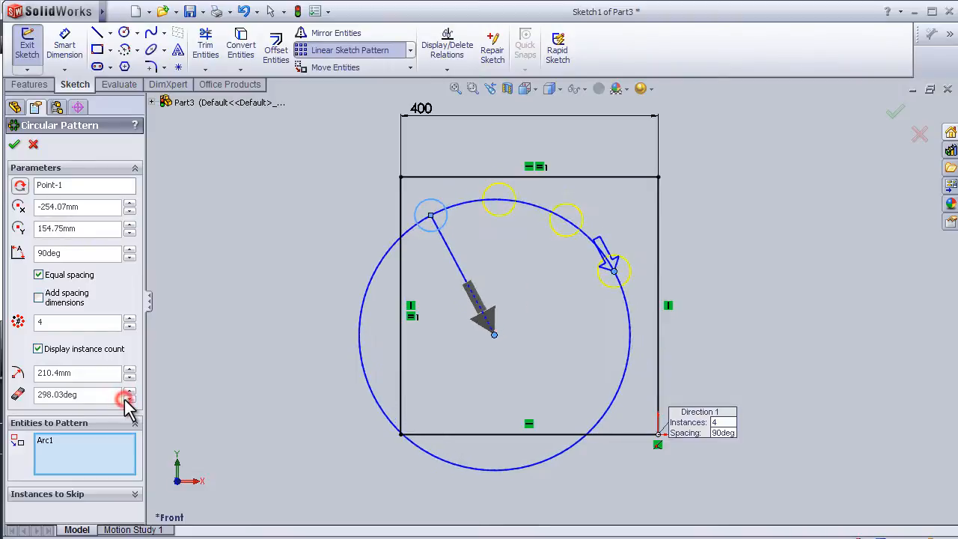
pyautogui.click(126, 398)
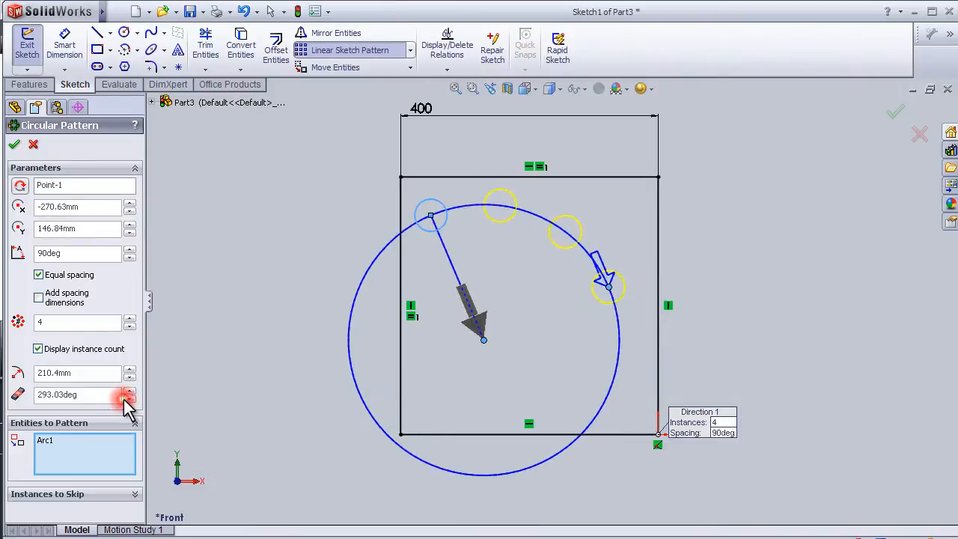
pyautogui.click(128, 317)
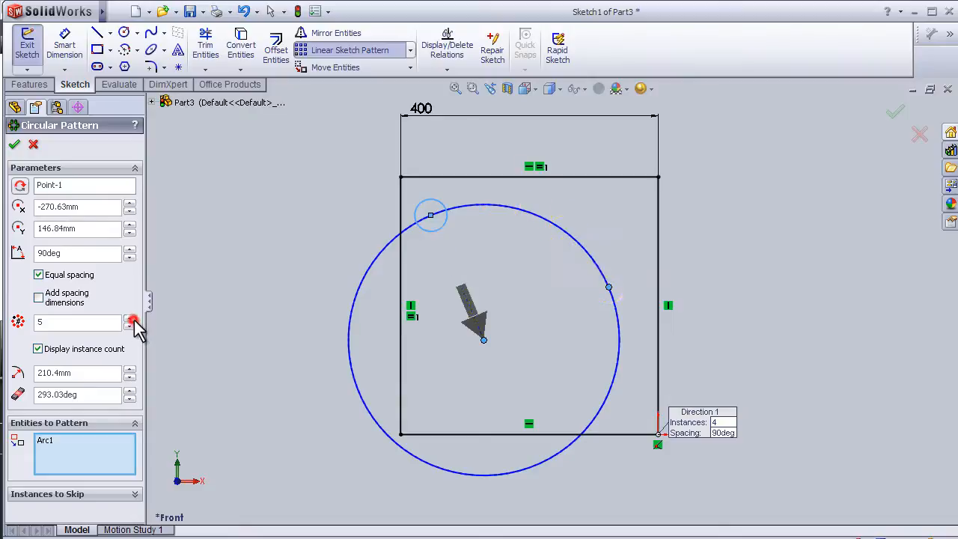
pyautogui.click(129, 317)
pyautogui.write('120')
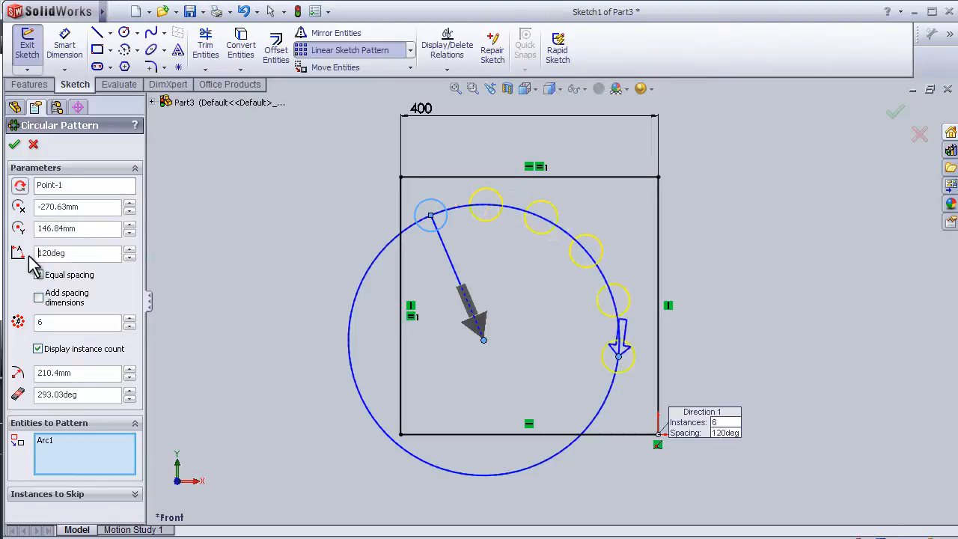
# Step: Set the pattern to six equally spaced copies over 120° and confirm it
pyautogui.click(39, 276)
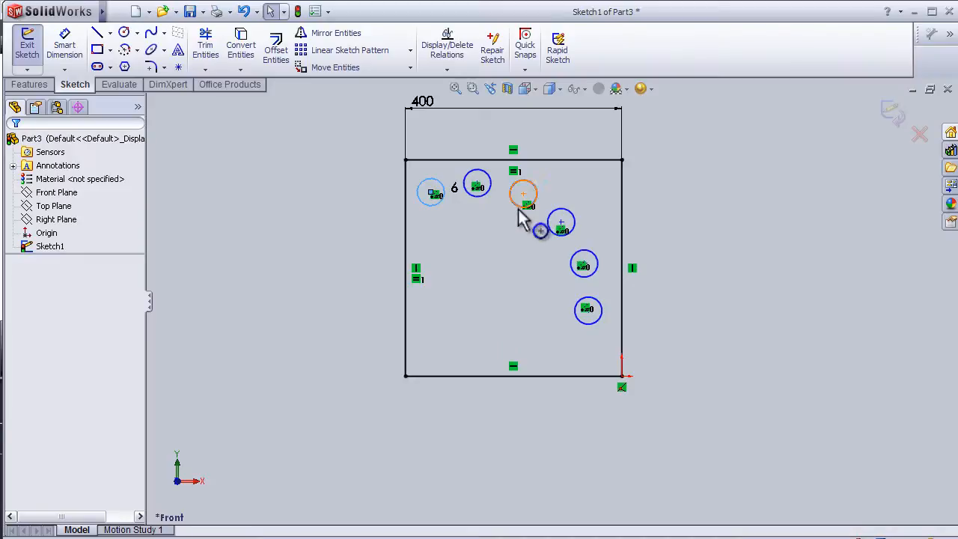
pyautogui.moveTo(542, 228)
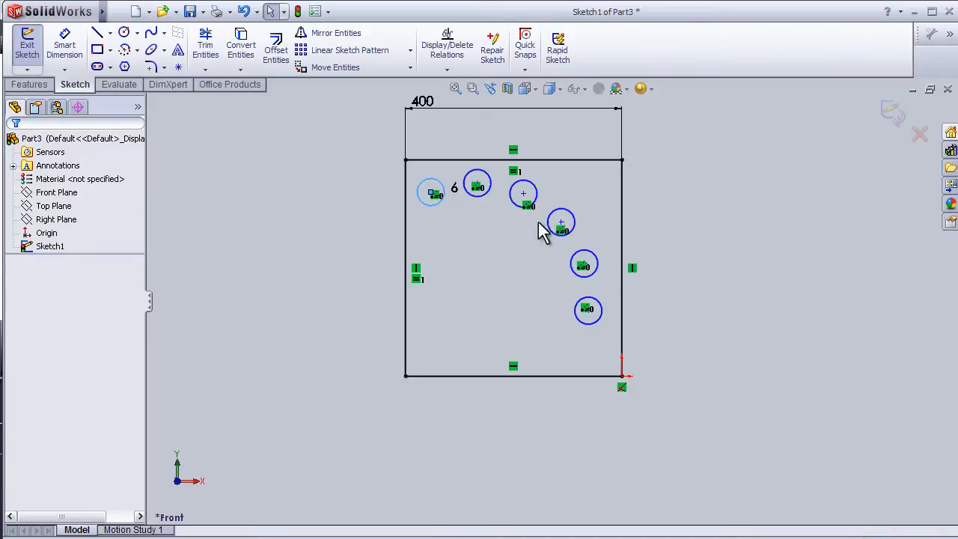